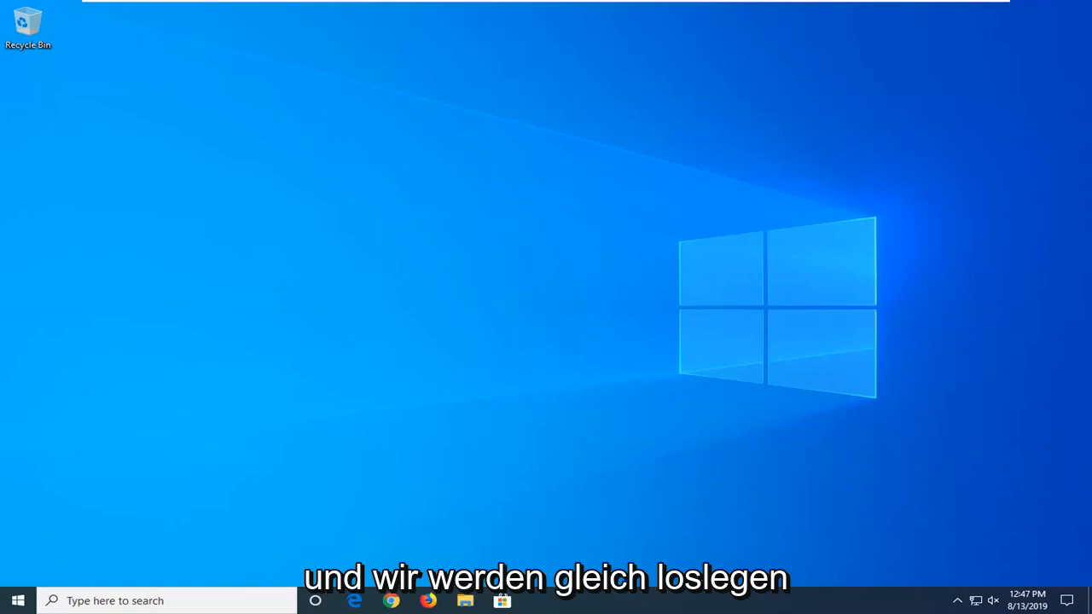
mouse_move(44, 397)
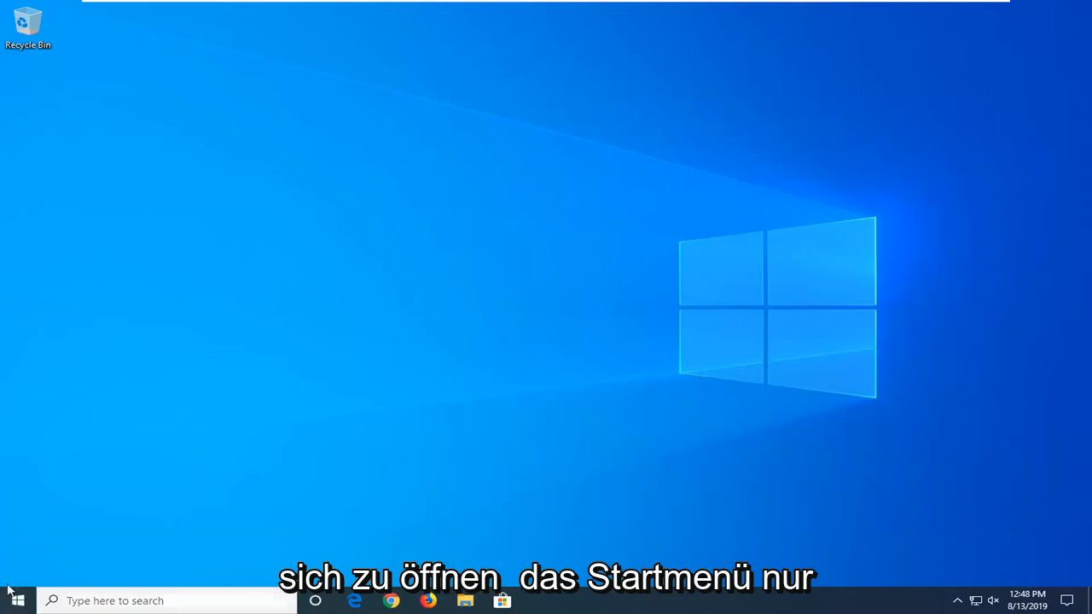
- Search the Start menu for 'de' to open Device Manager
click(16, 600)
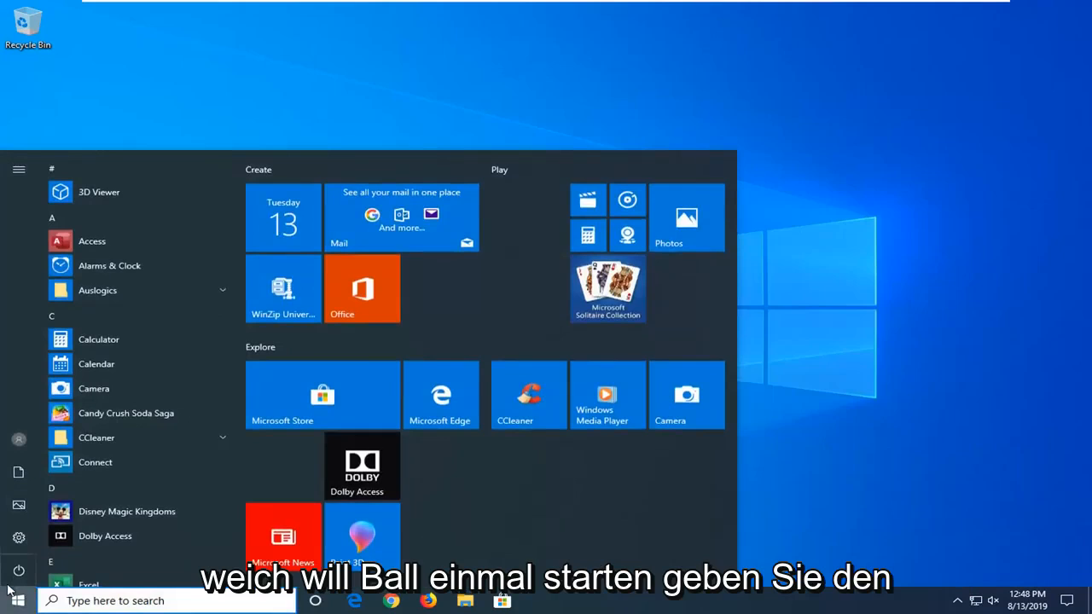
text(de)
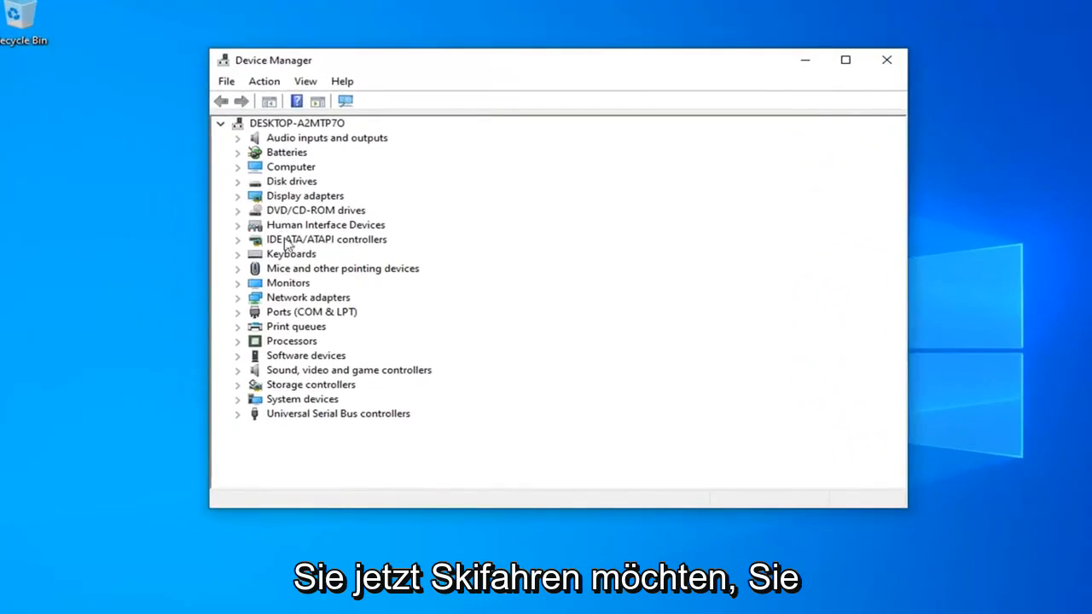
- Expand Display adapters and show the context menu for the VMware SVGA 3D adapter
double_click(304, 195)
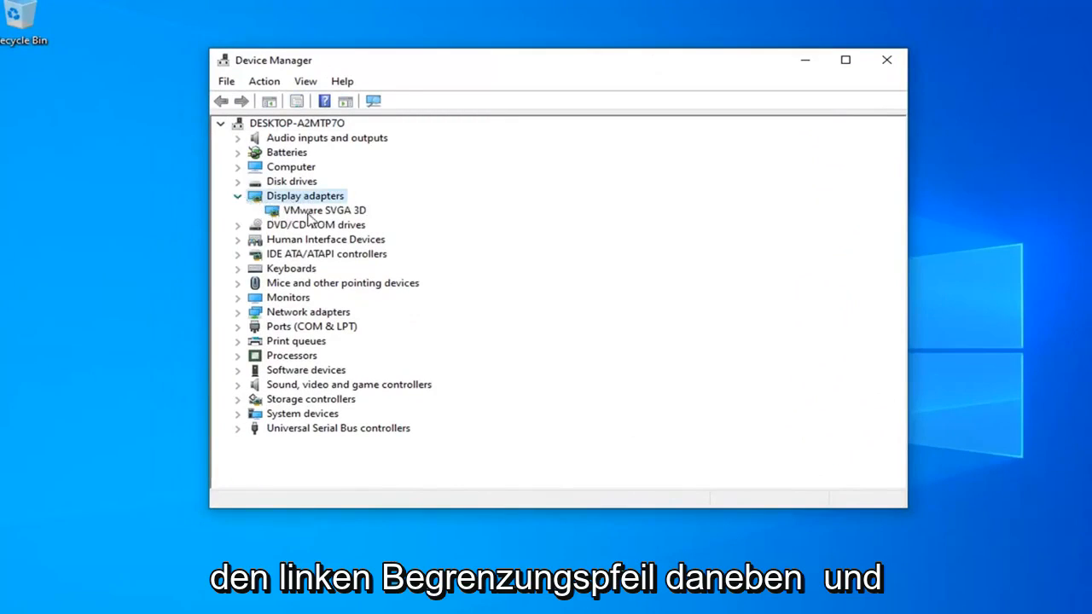
click(323, 210)
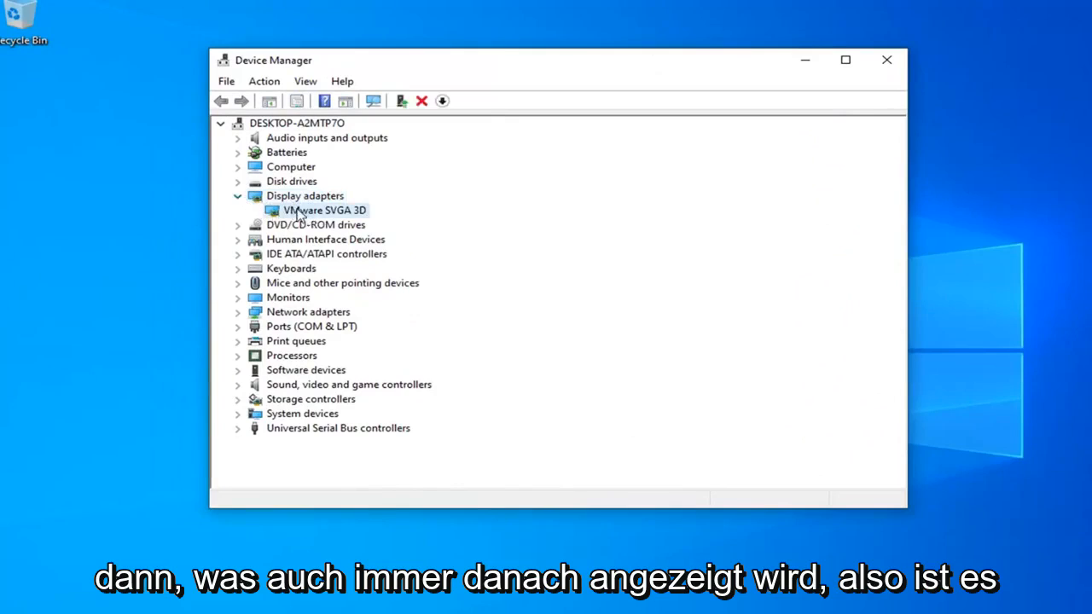
right_click(322, 209)
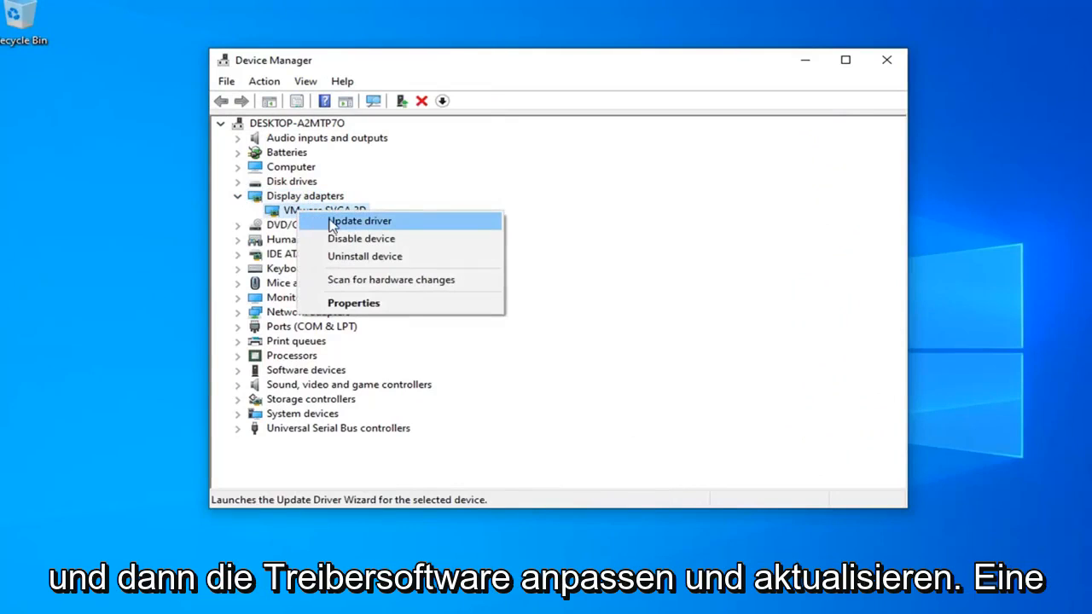
- Search automatically for a VMware SVGA 3D driver update and dismiss the 'best drivers installed' result
click(359, 221)
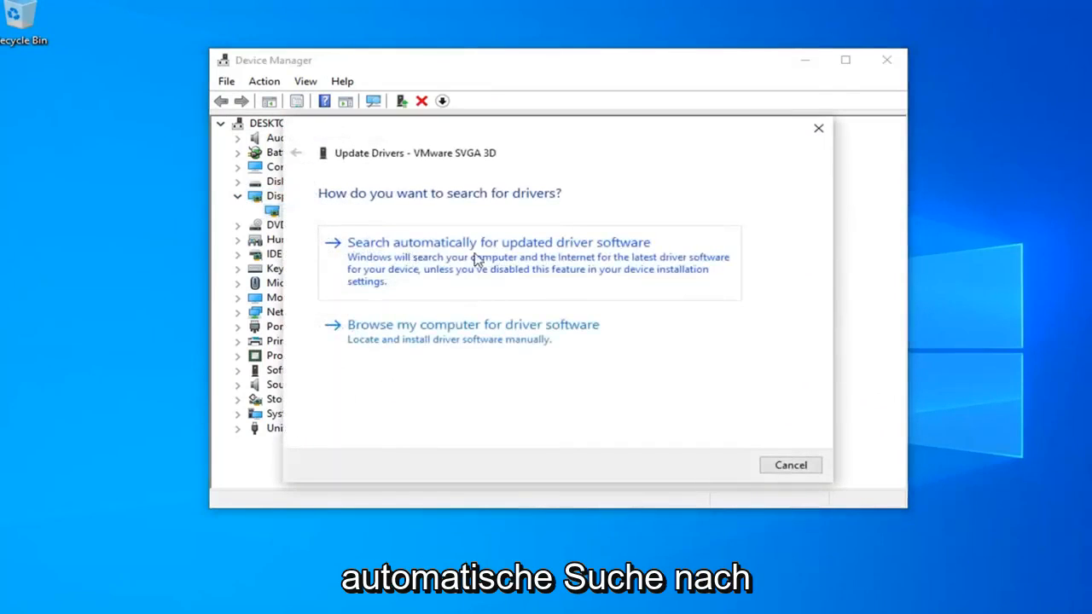
click(498, 242)
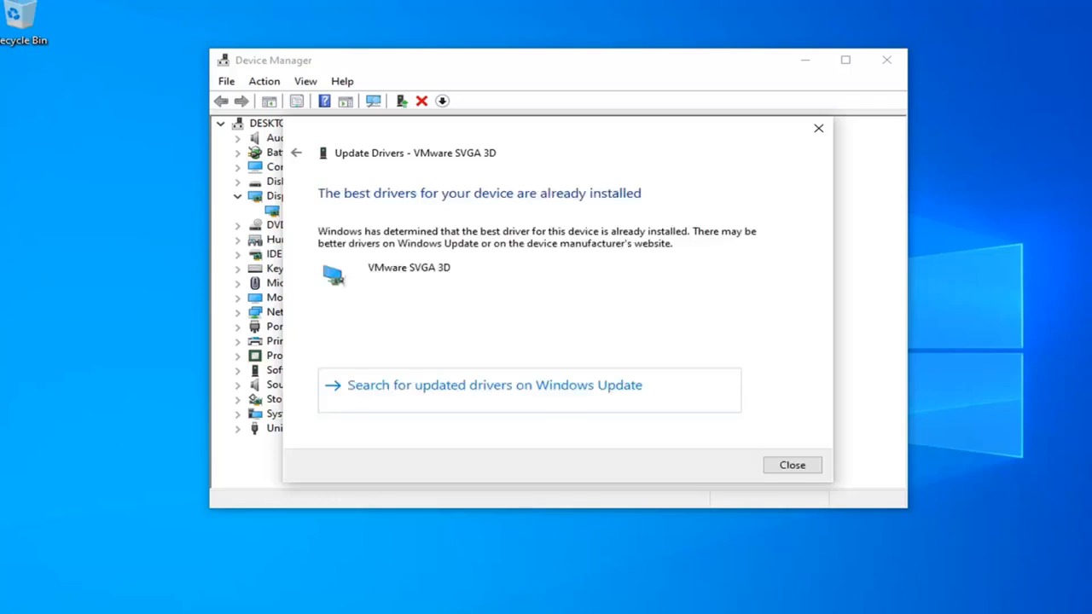
mouse_move(497, 215)
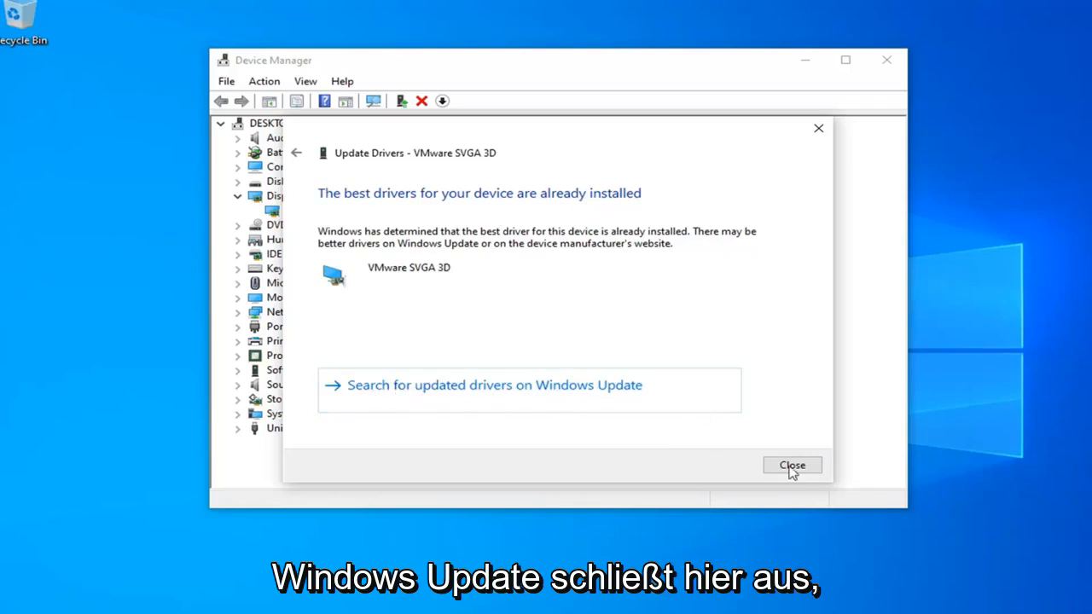
click(791, 465)
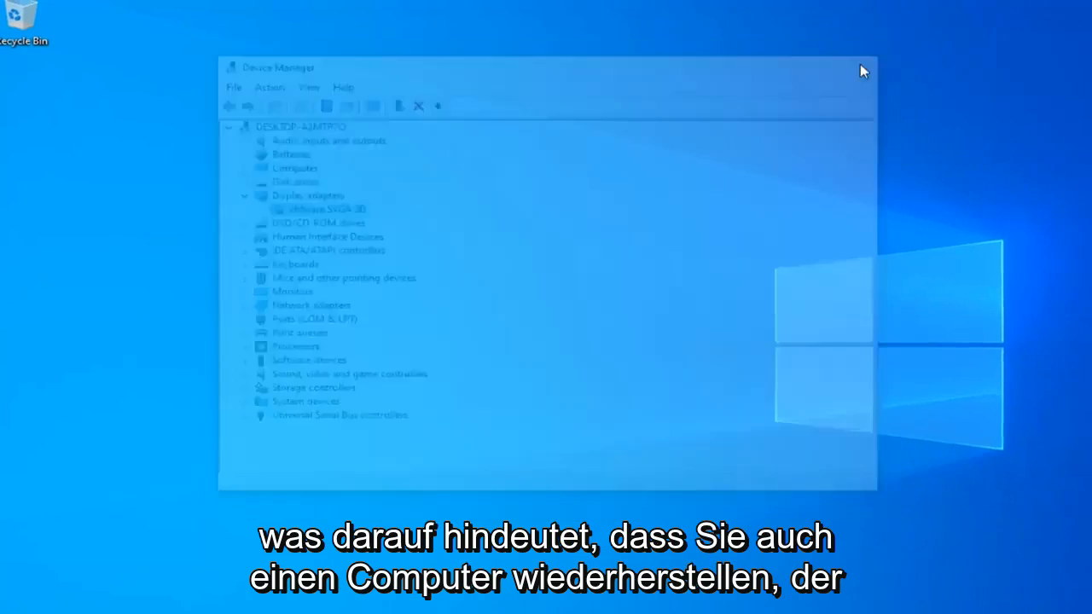
- Close Device Manager and launch Command Prompt as administrator via a Start search for cmd
click(863, 71)
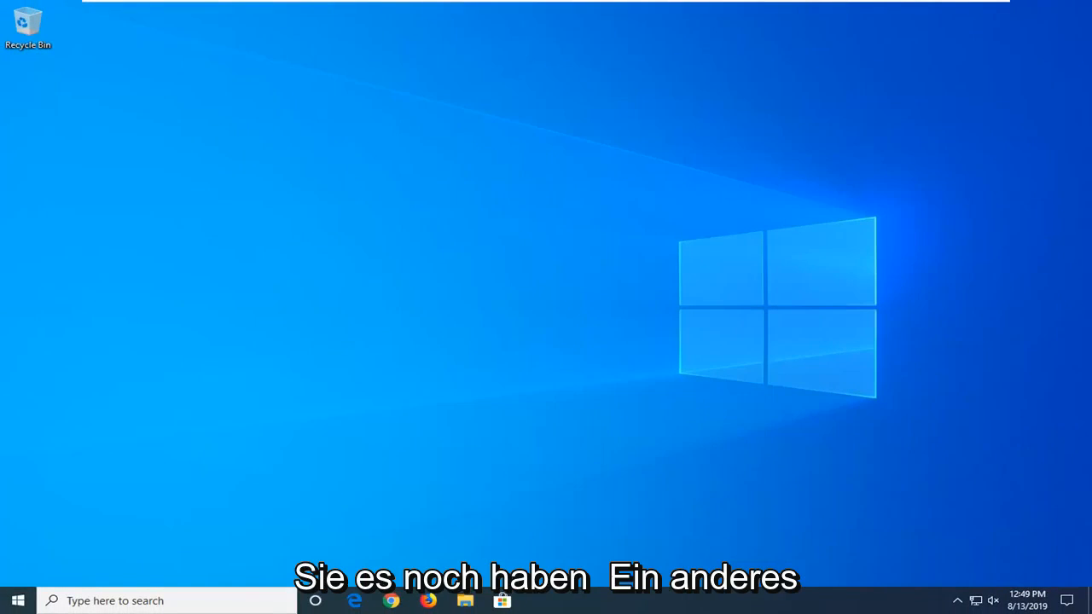
click(17, 600)
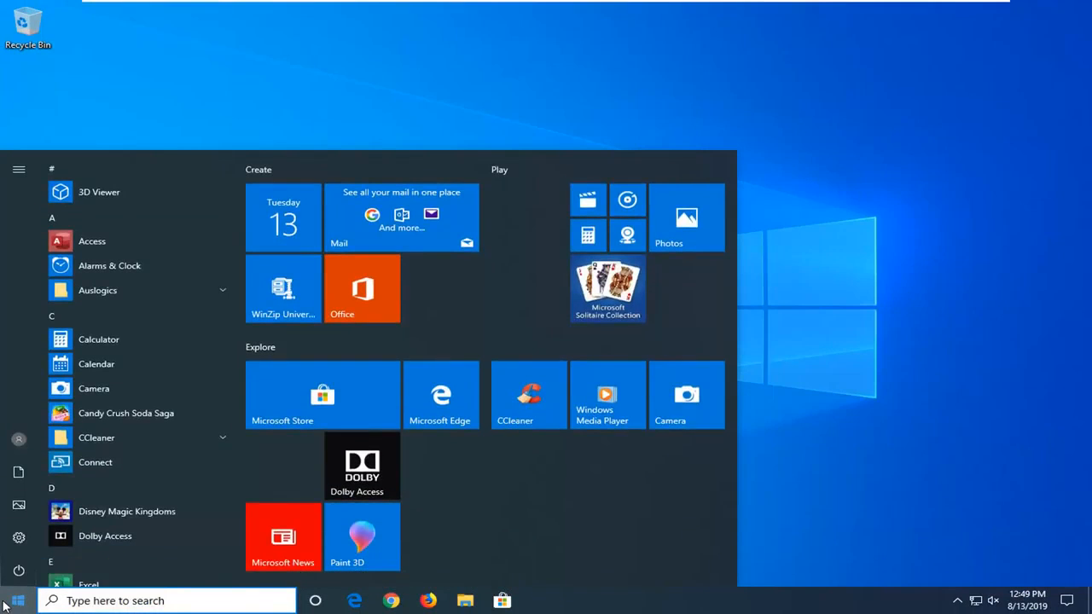
text(cmd)
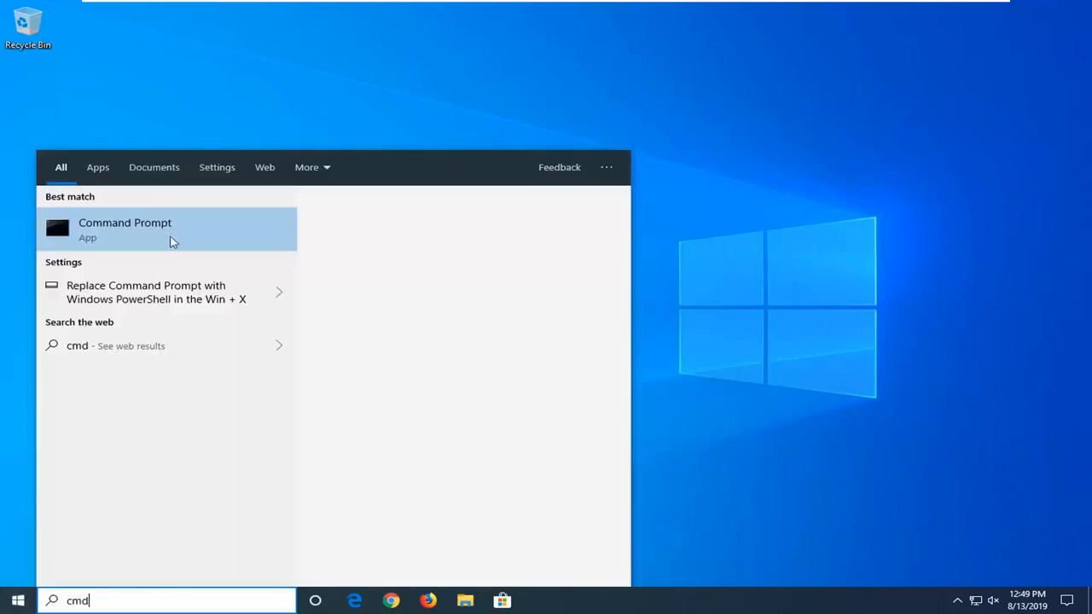
right_click(125, 228)
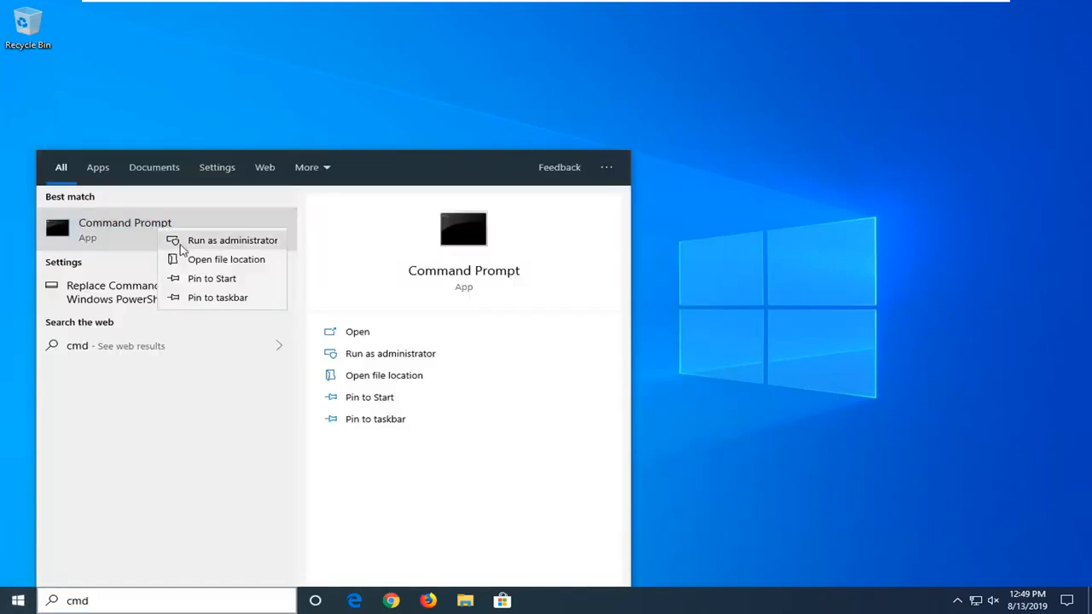
click(232, 240)
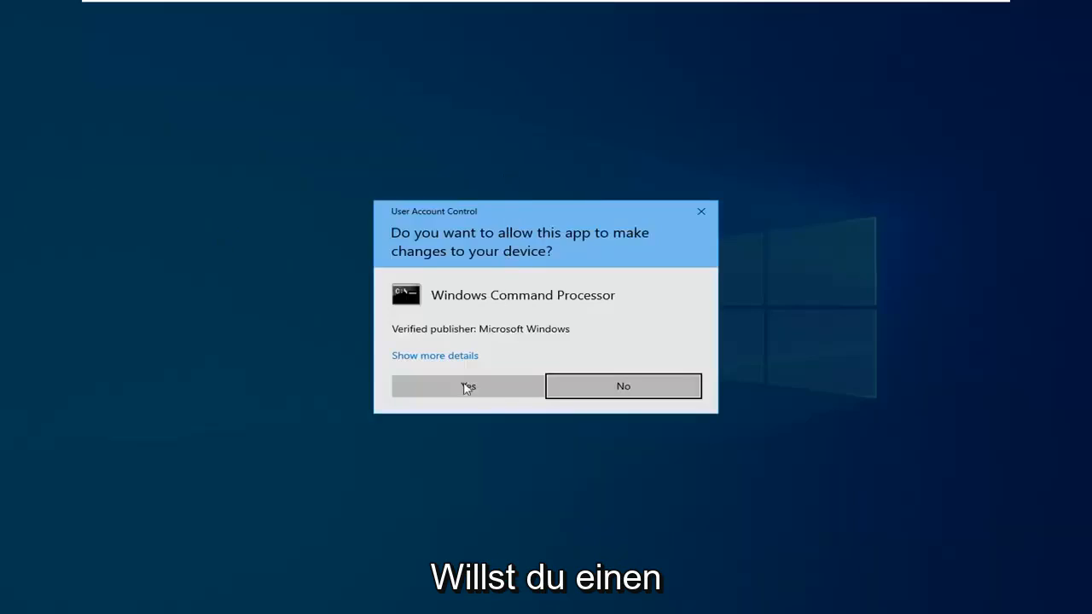
- Approve the User Account Control prompt and enter sfc /scannow in the elevated Command Prompt
click(467, 386)
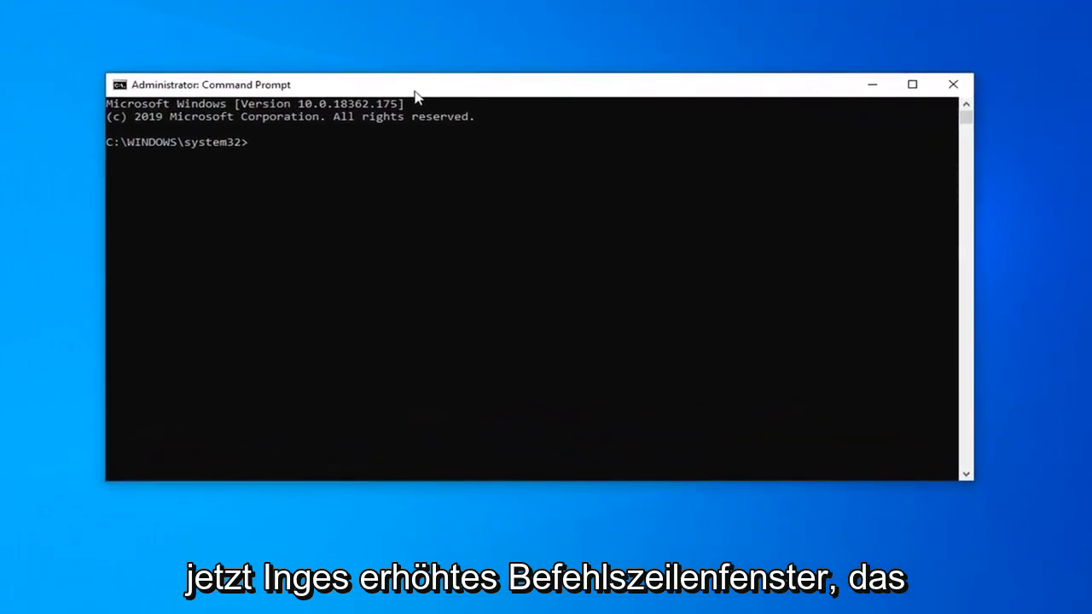
text(sfc /scannow)
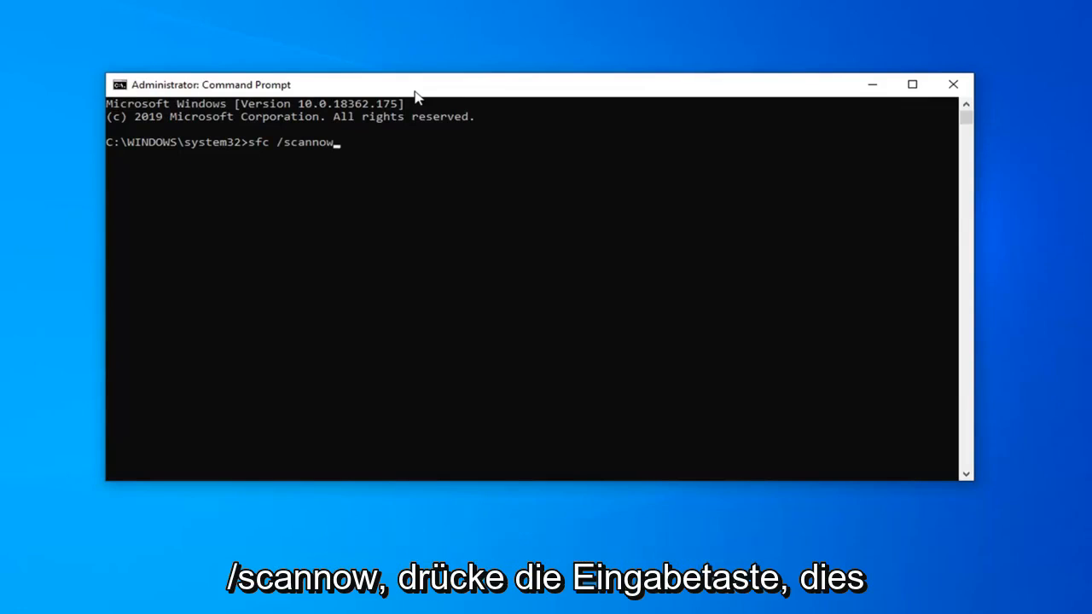
- Run sfc /scannow to 100% with no integrity violations, then close Command Prompt
key(enter)
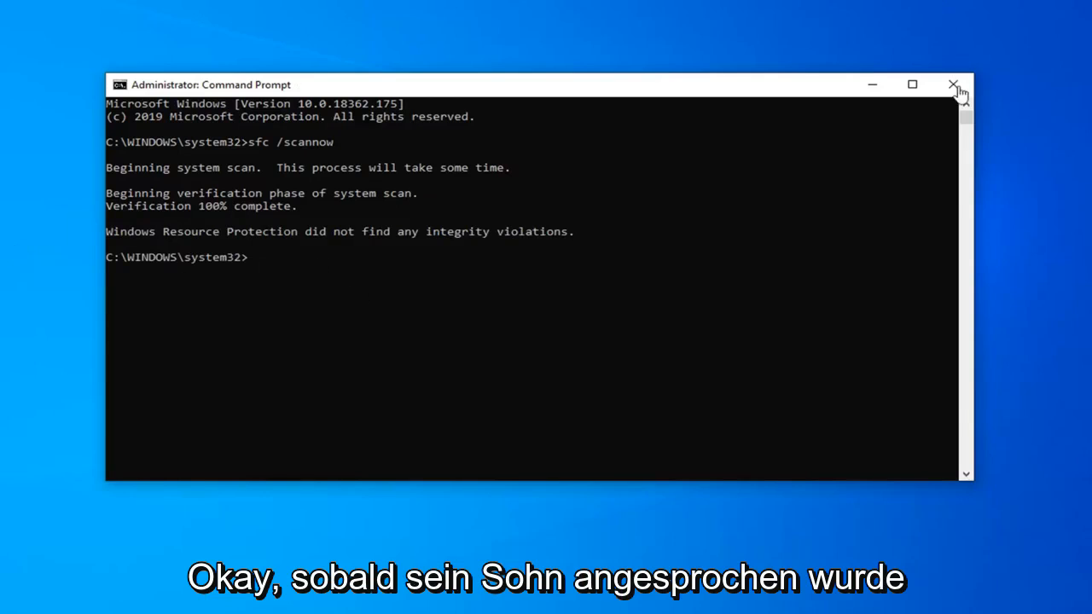
click(953, 85)
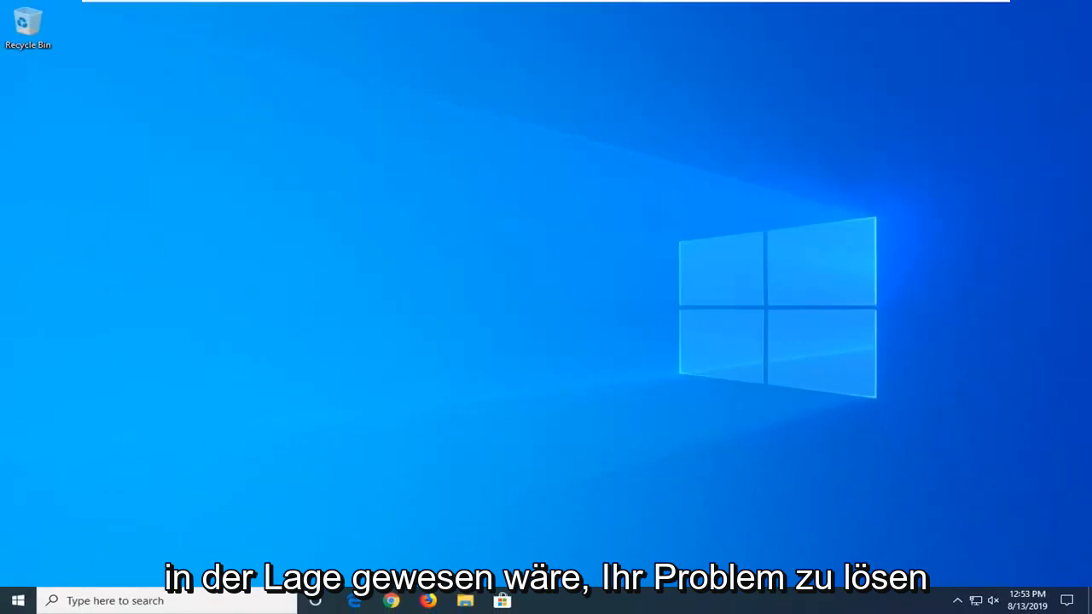